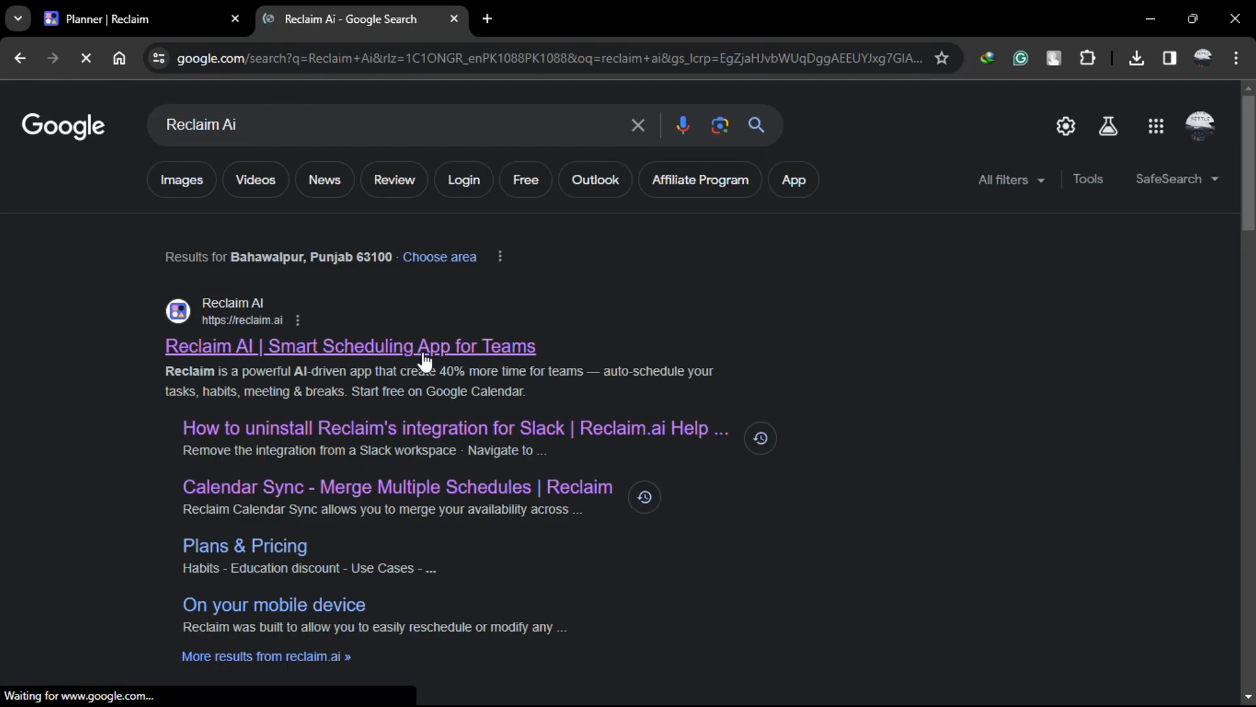
# Load reclaim.ai from the 'Reclaim AI | Smart Scheduling App for Teams' result.
pyautogui.click(351, 345)
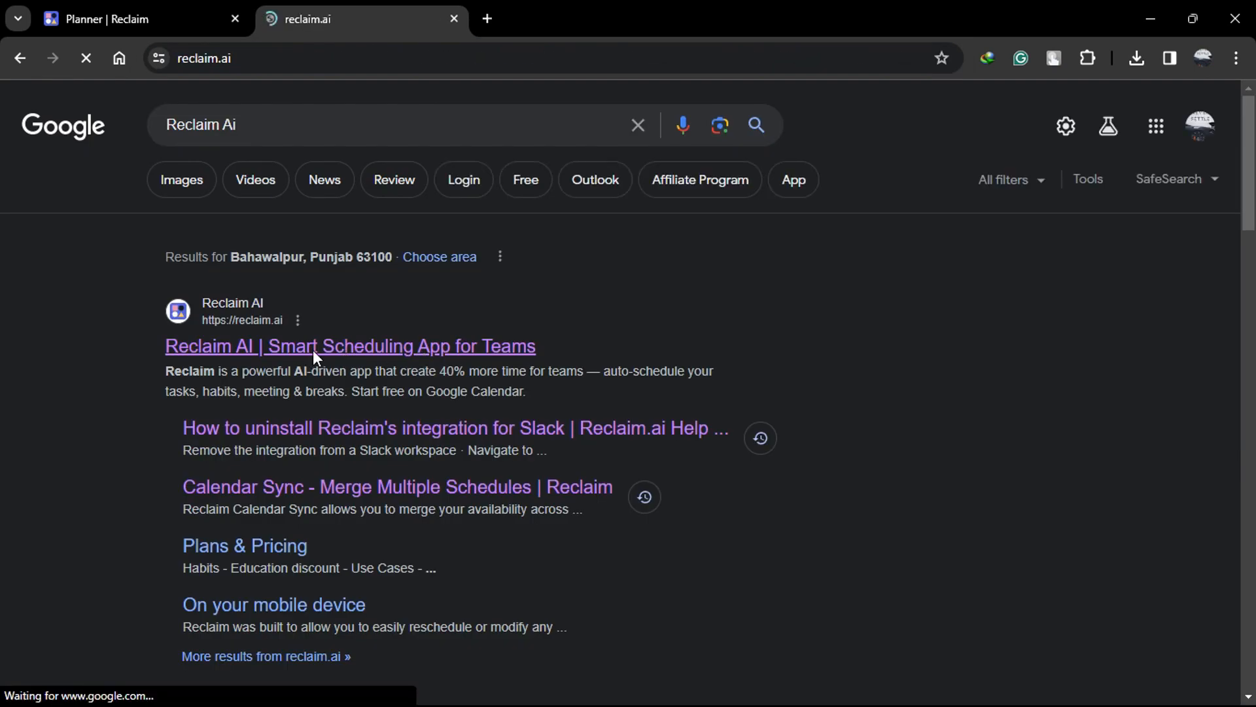
pyautogui.click(351, 345)
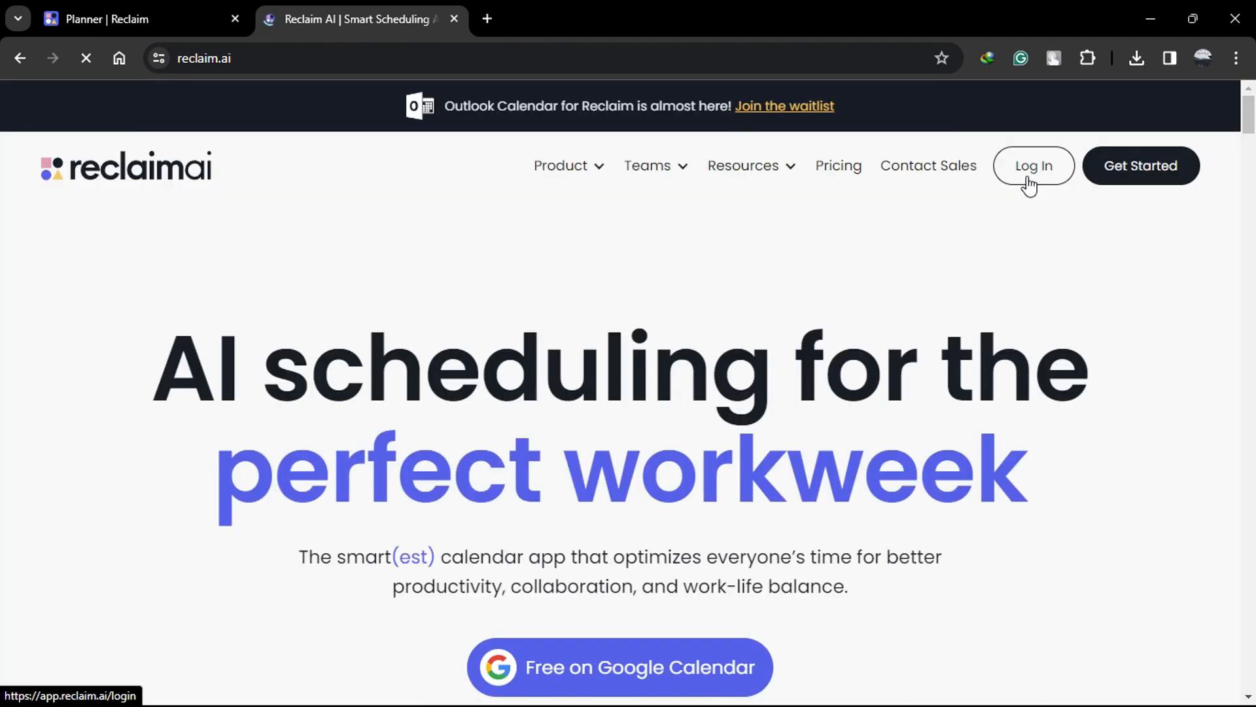
# Log in from the homepage to land on the Planner for Friday, Feb 16.
pyautogui.click(1032, 166)
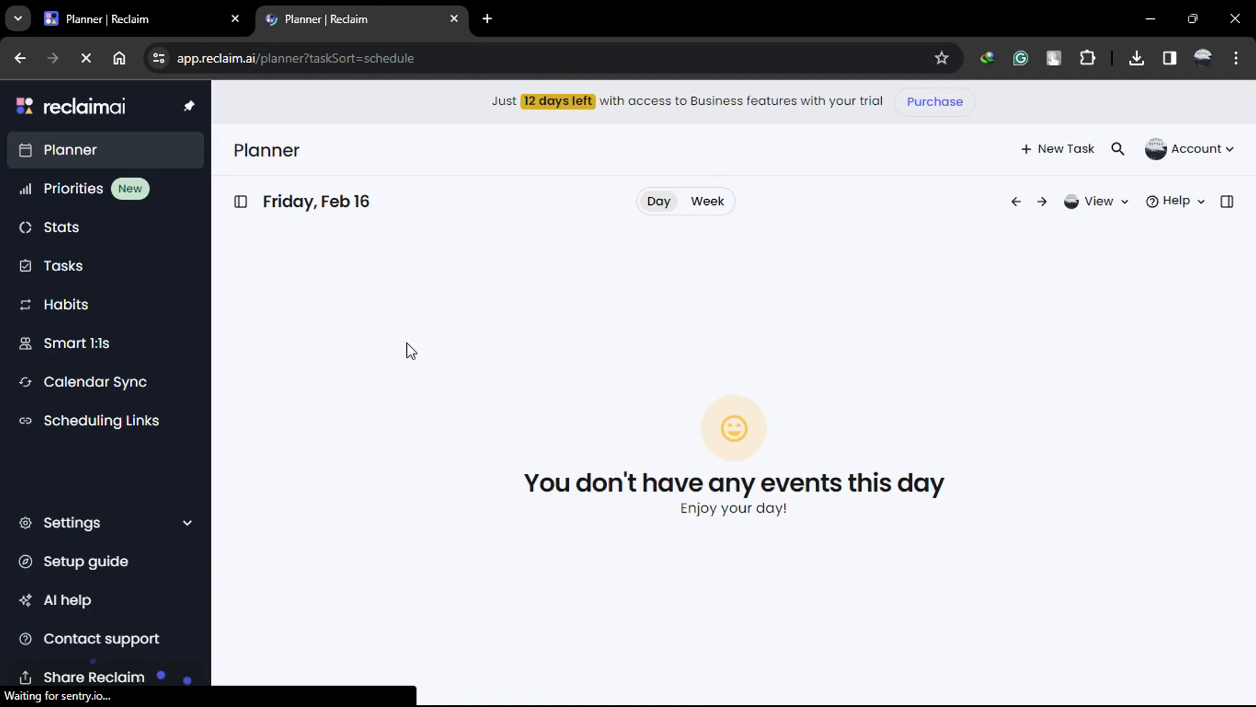
pyautogui.moveTo(62, 231)
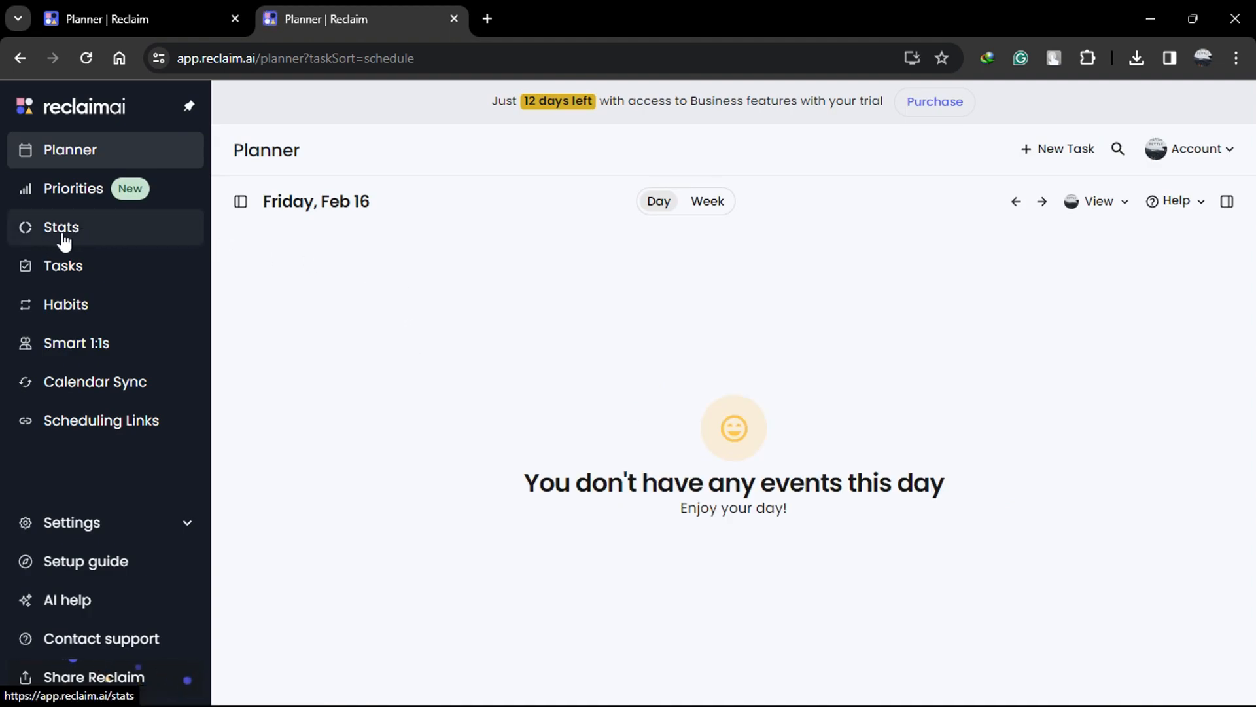
# Show Team stats for Jan 14 – Feb 10, leaving the date range unchanged.
pyautogui.click(62, 226)
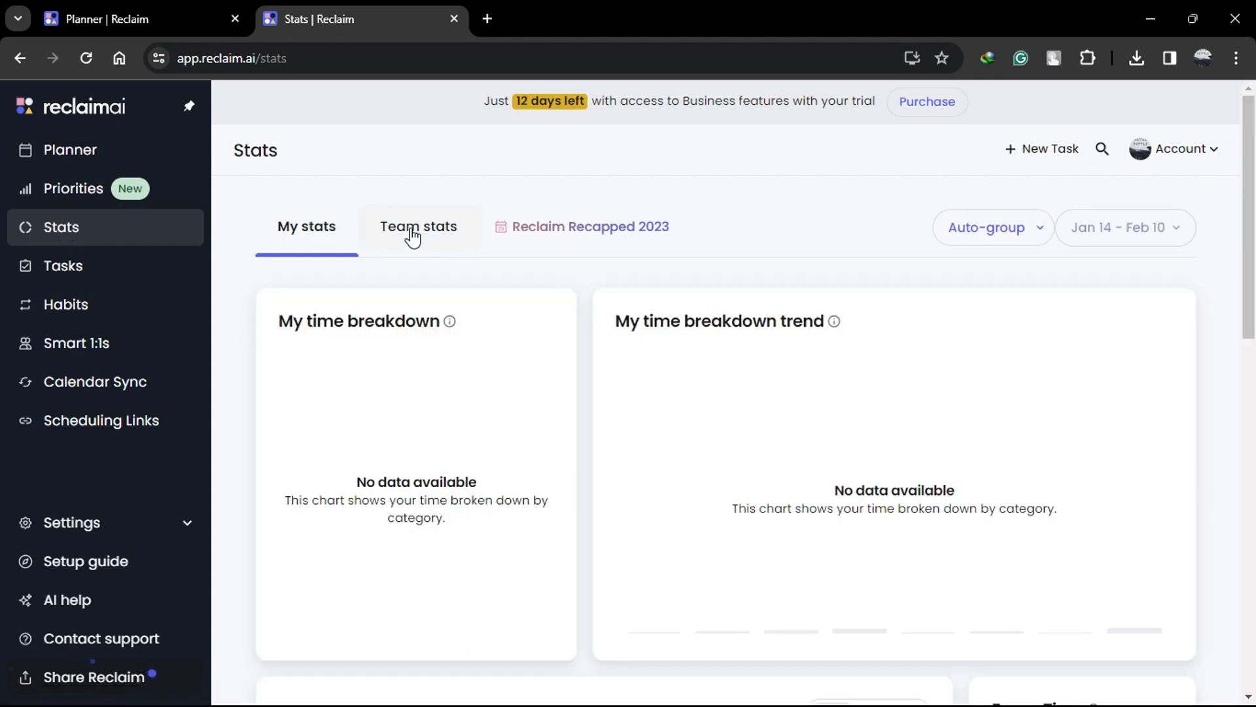
pyautogui.click(418, 226)
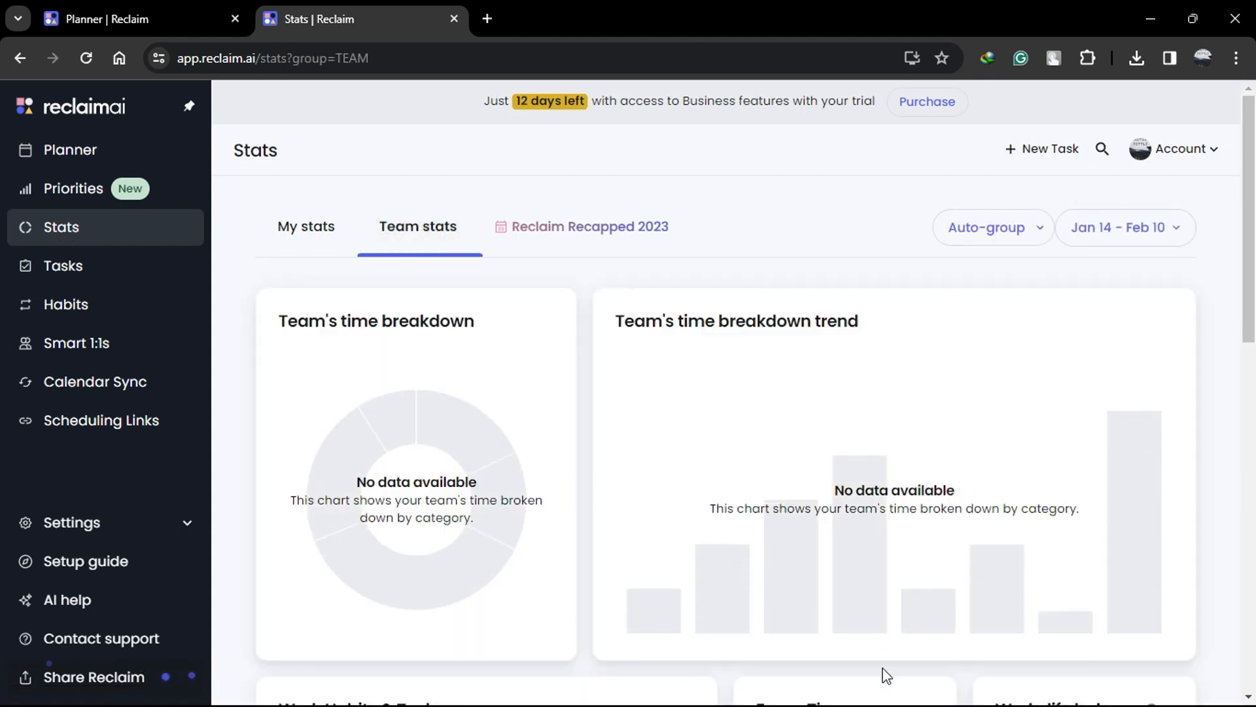
pyautogui.click(1124, 226)
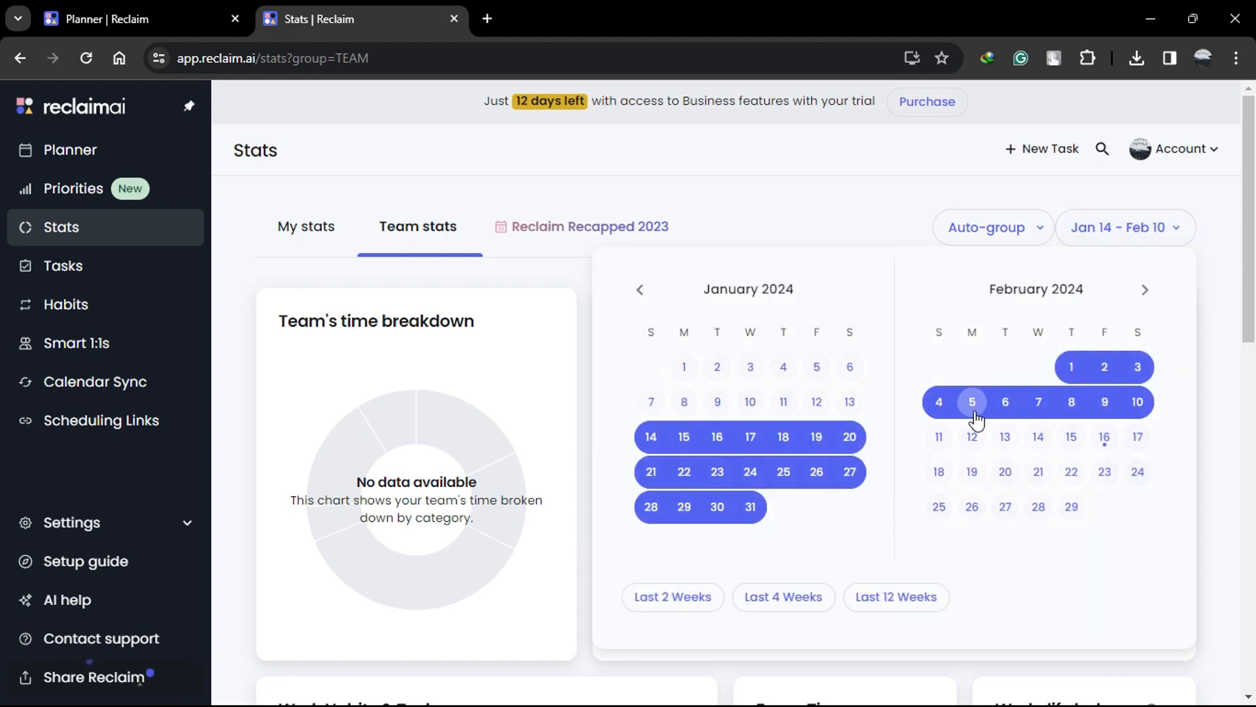
pyautogui.moveTo(705, 520)
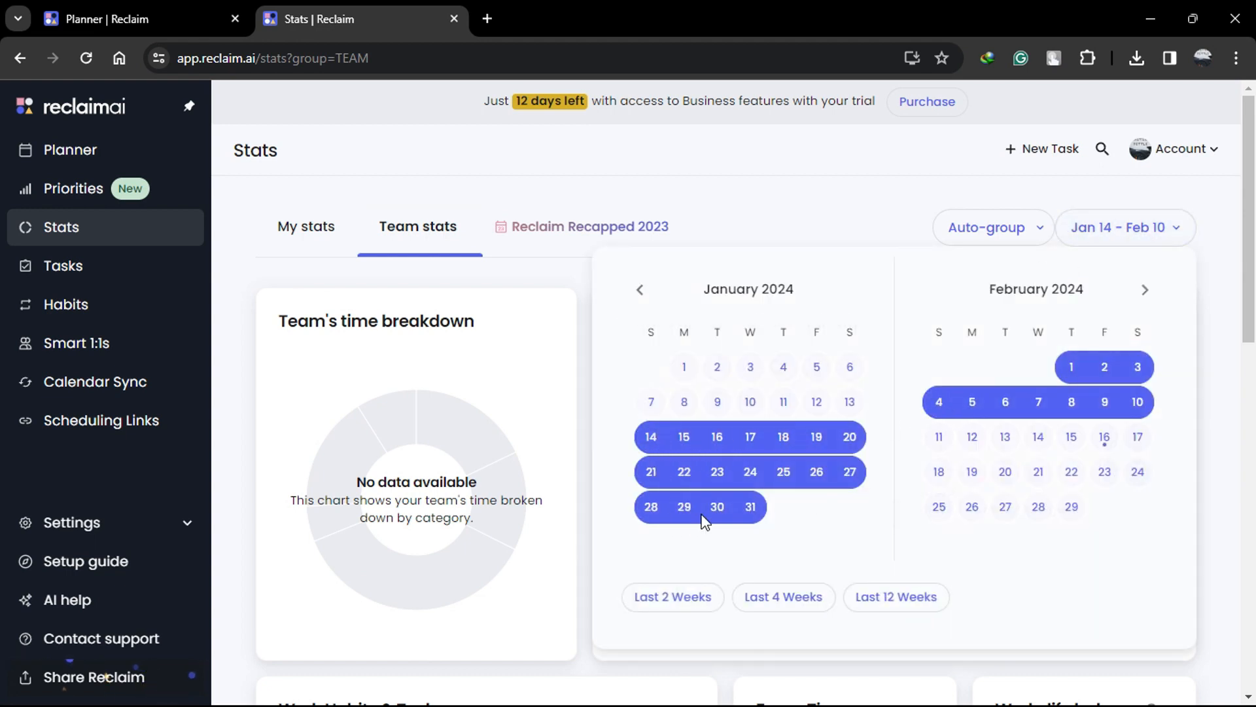
pyautogui.moveTo(1080, 241)
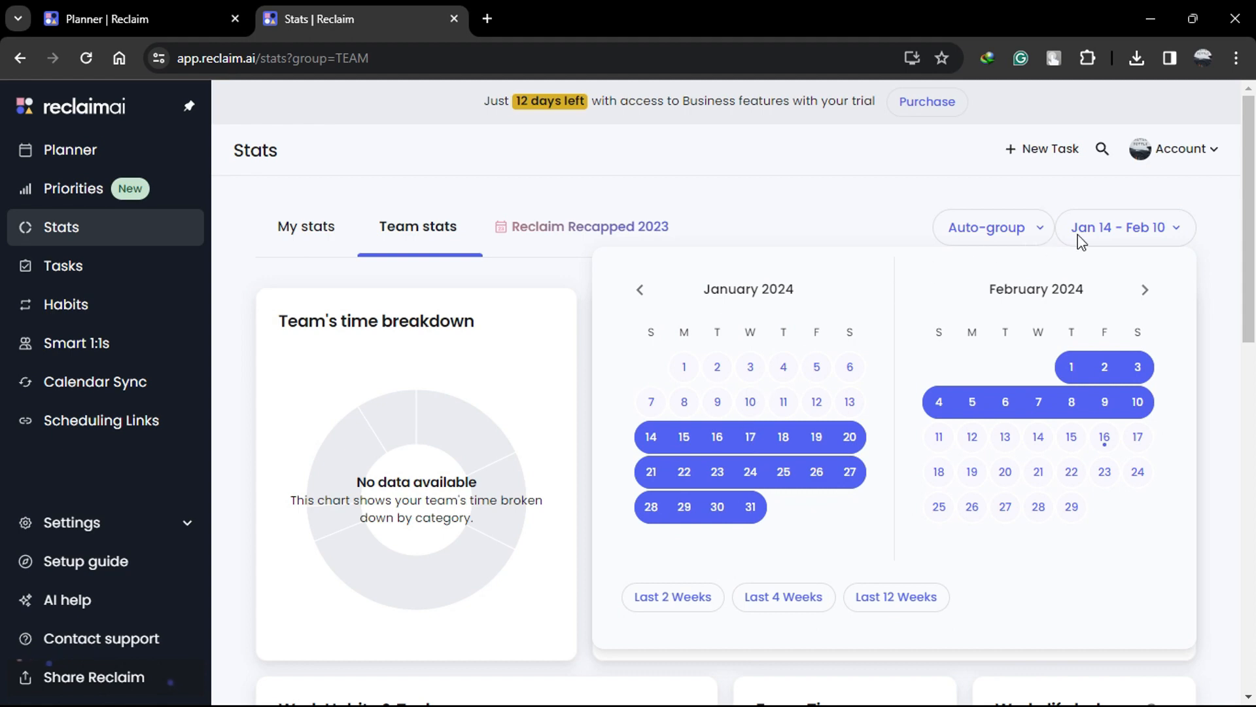
pyautogui.click(1122, 226)
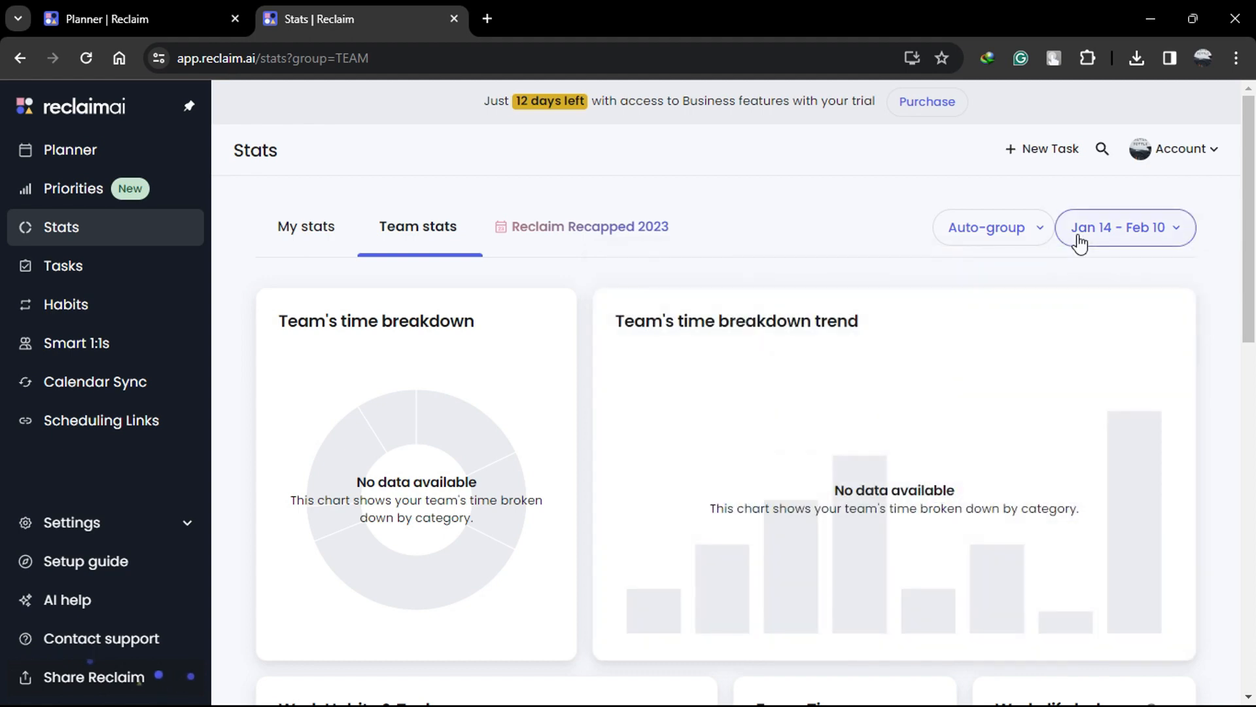
pyautogui.moveTo(1015, 278)
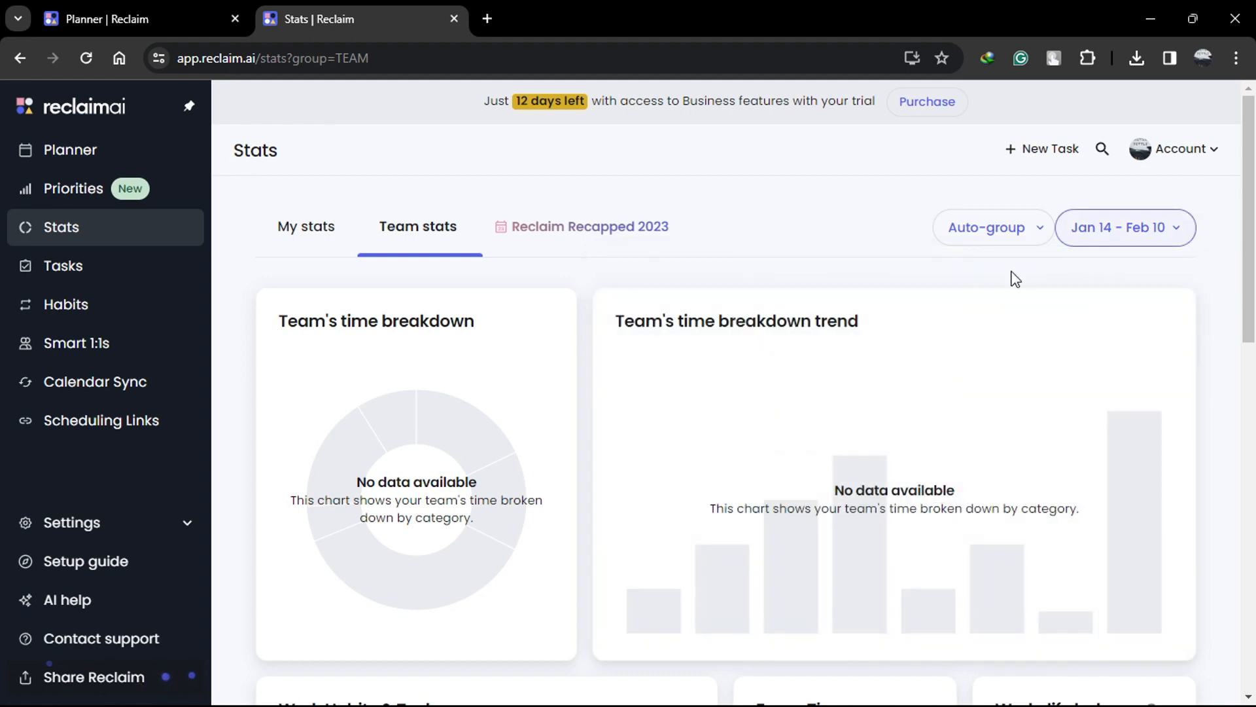
pyautogui.scroll(-3)
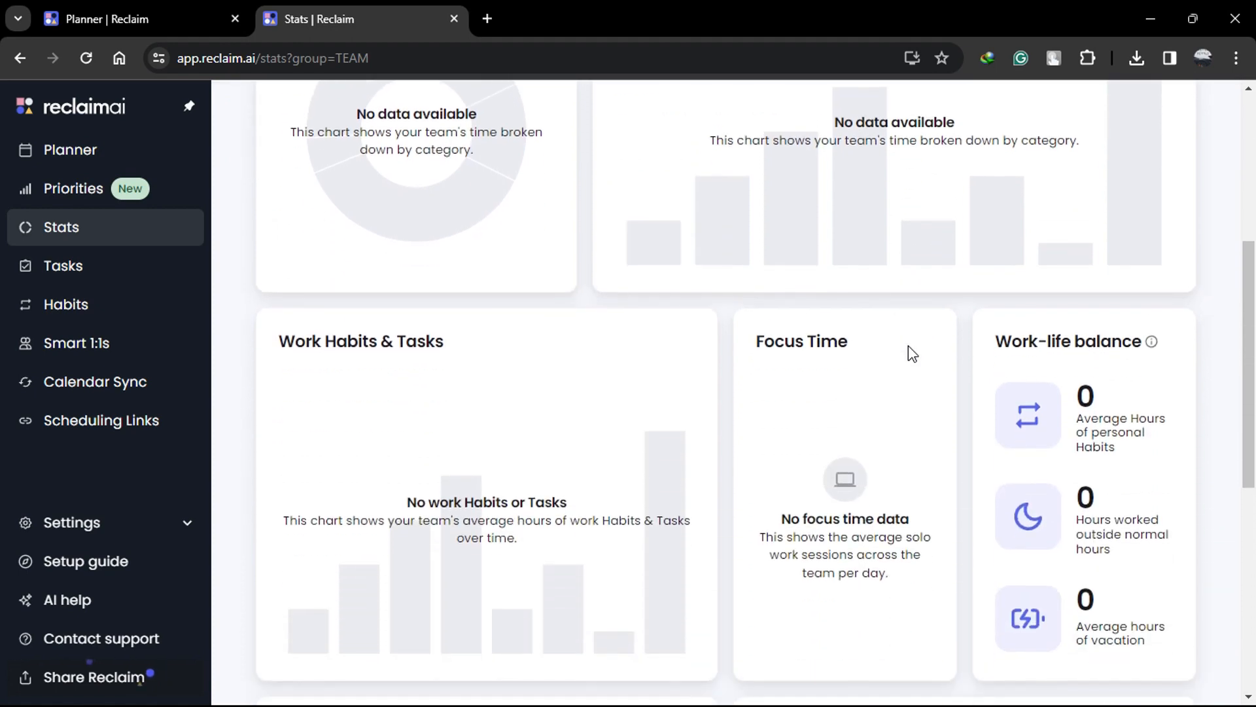
pyautogui.scroll(-3)
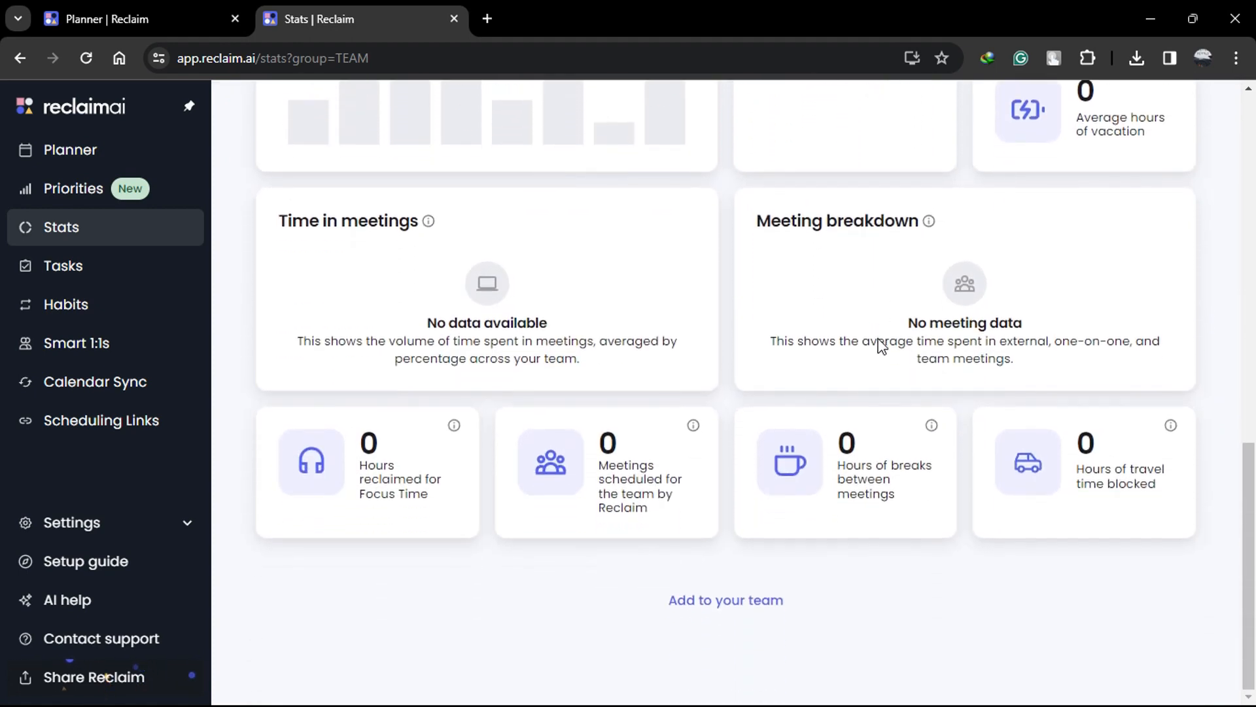
pyautogui.moveTo(1169, 426)
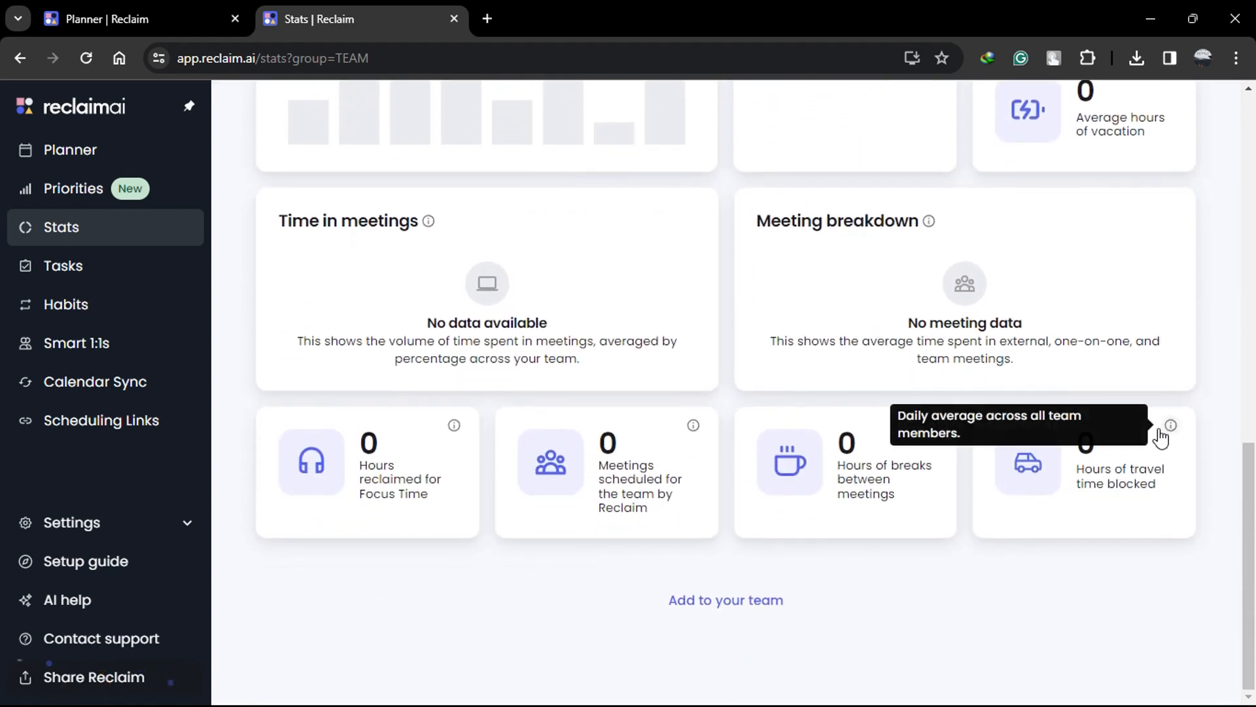
pyautogui.moveTo(692, 425)
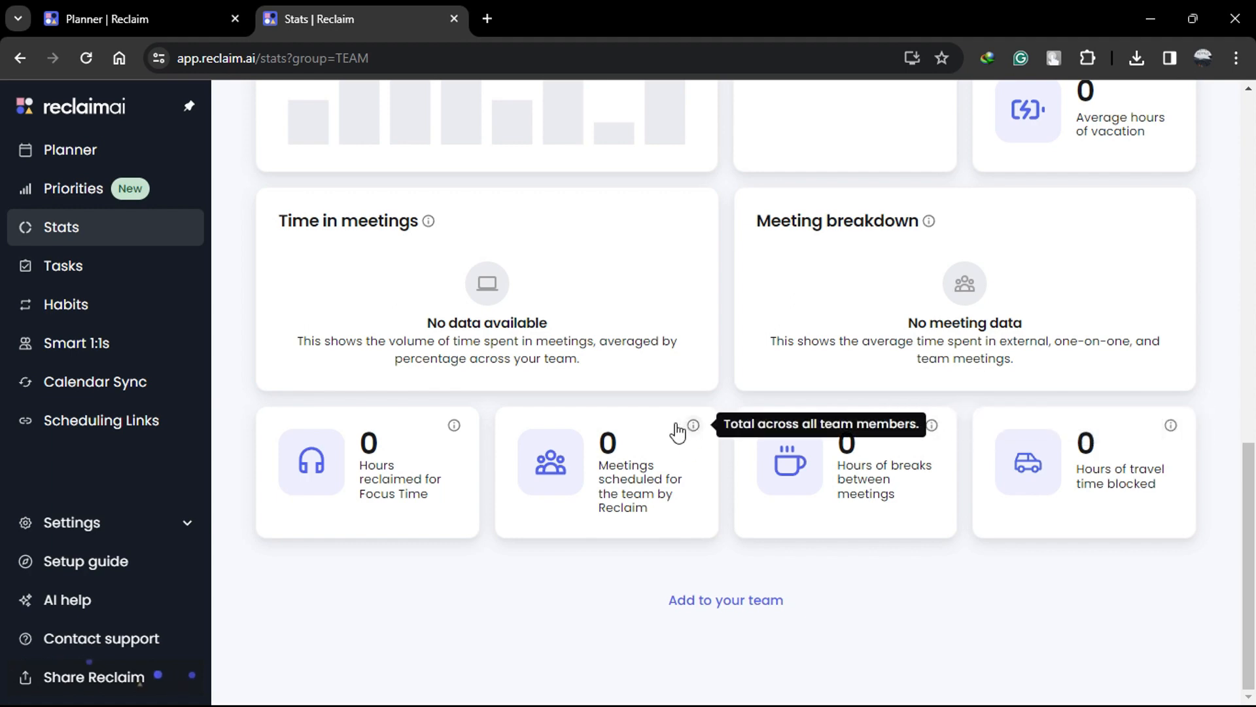
pyautogui.scroll(3)
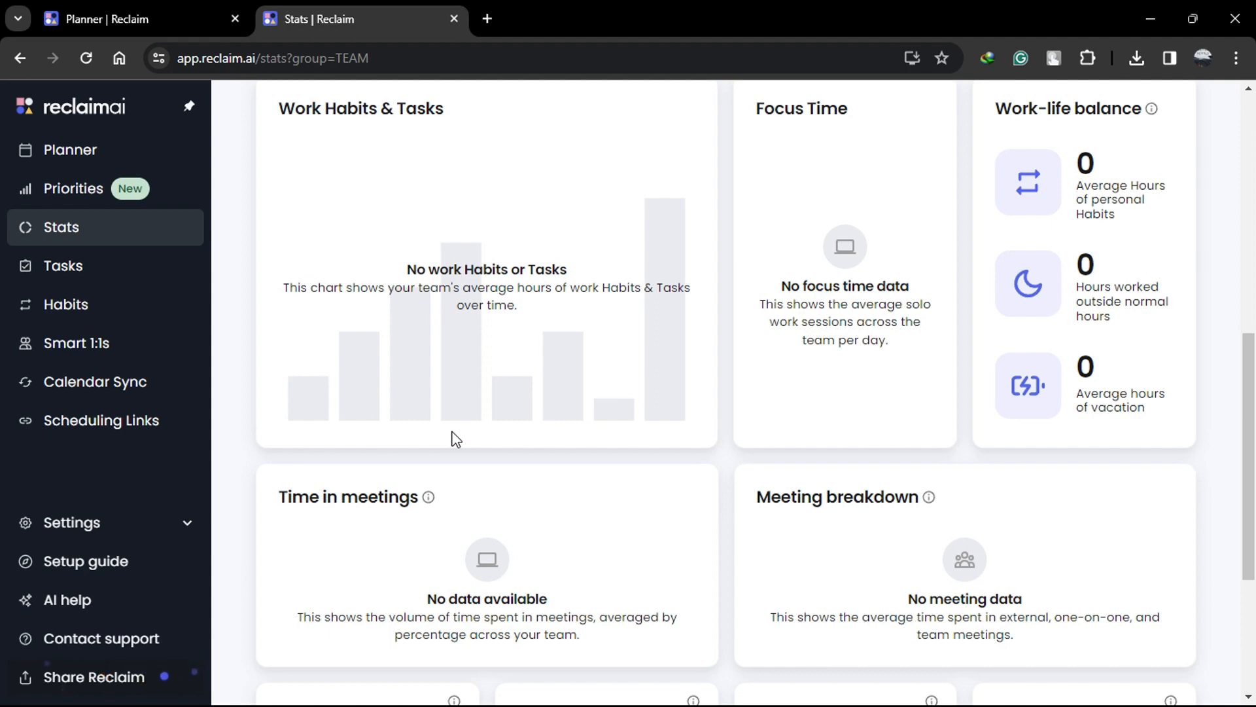
pyautogui.moveTo(535, 88)
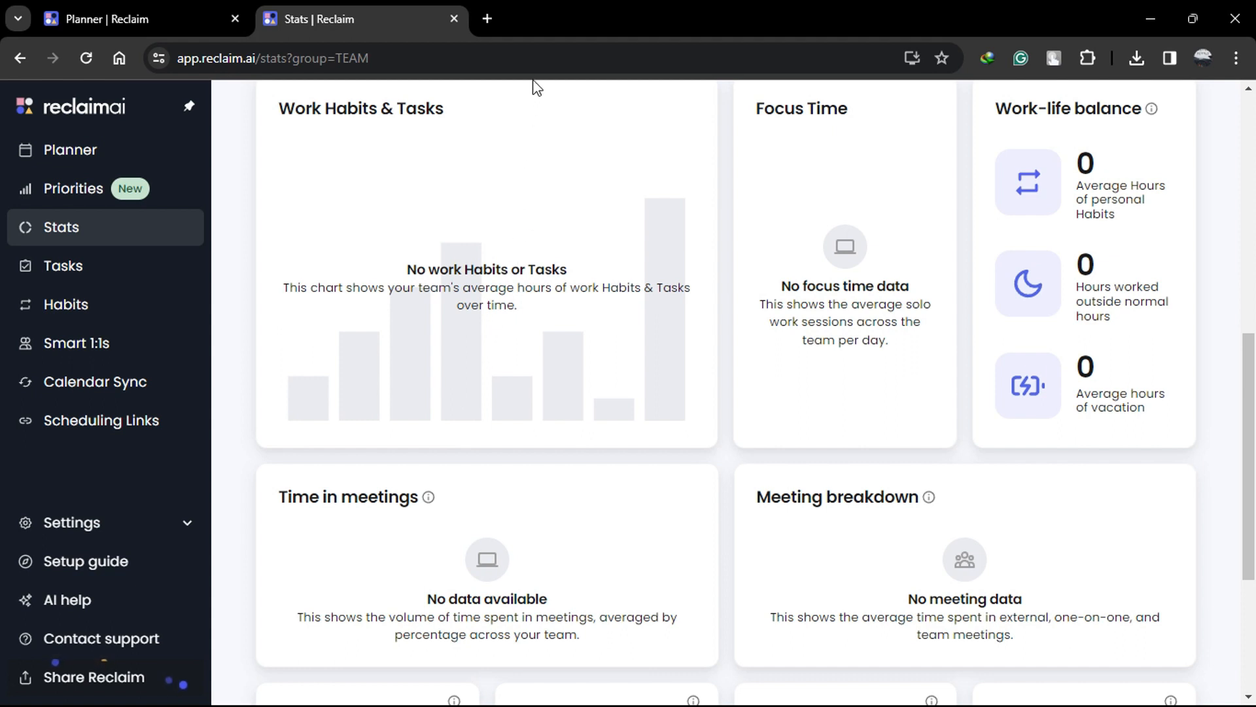